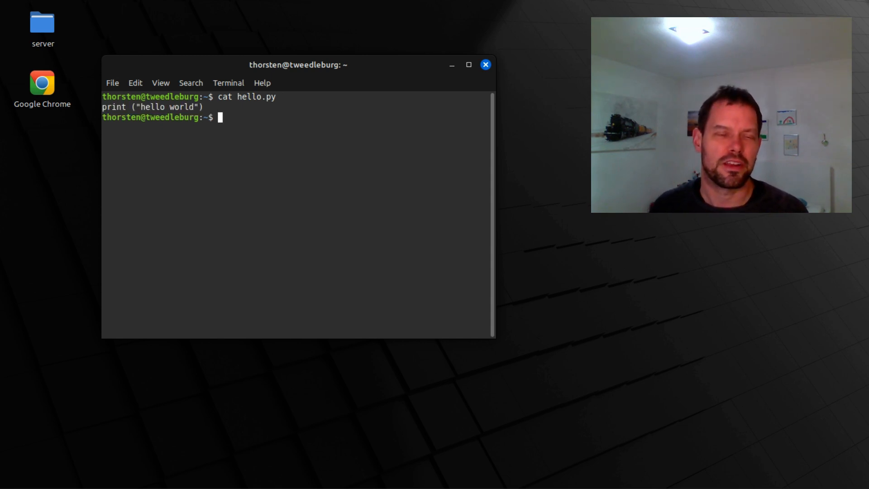
Clear the terminal, run python hello.py to print hello world, then start compiling hello.c with gcc
type("clear")
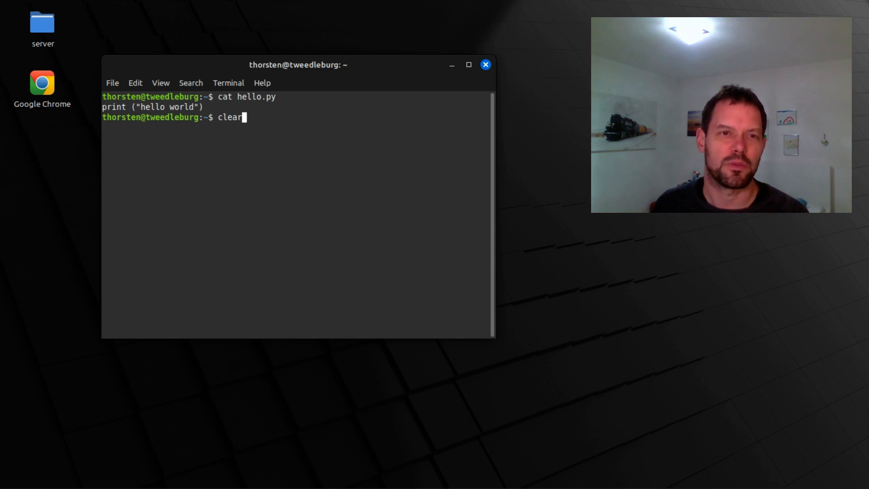
type("python hello.py")
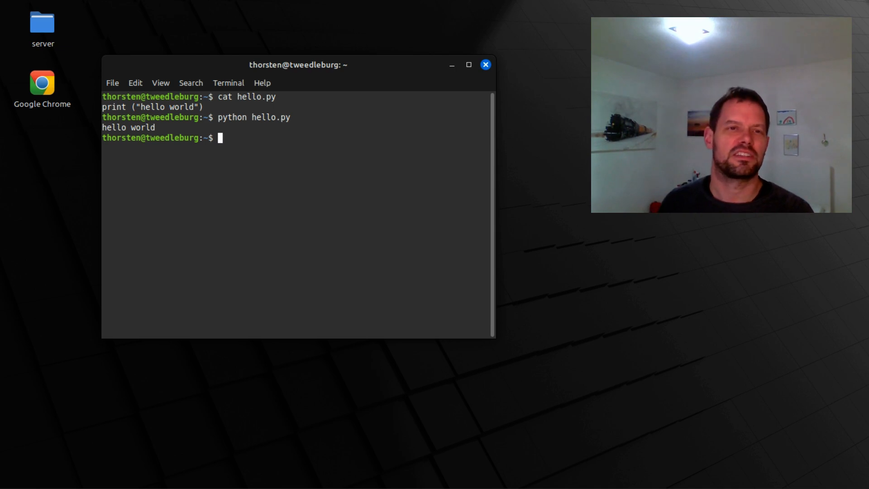
type("gcc -o hello hello.c")
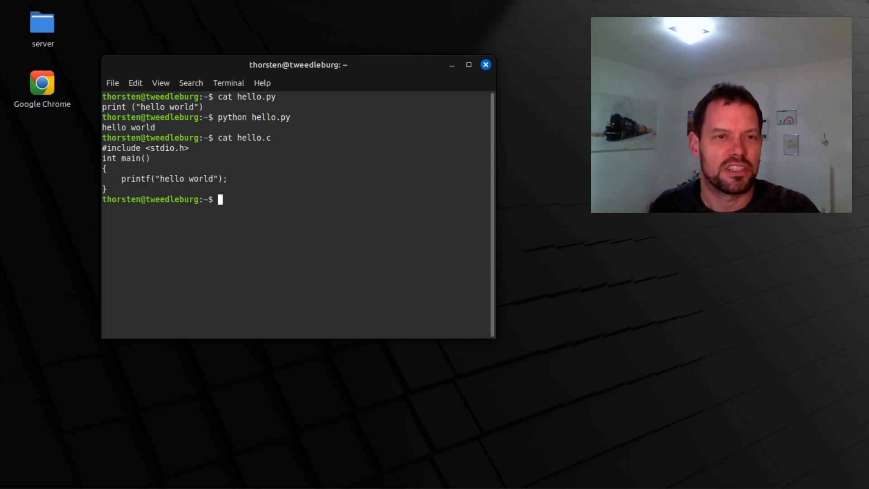
Show hello.c, compile it with gcc -o hello hello.c, and run ./hello to print hello world
type("cat hello.c")
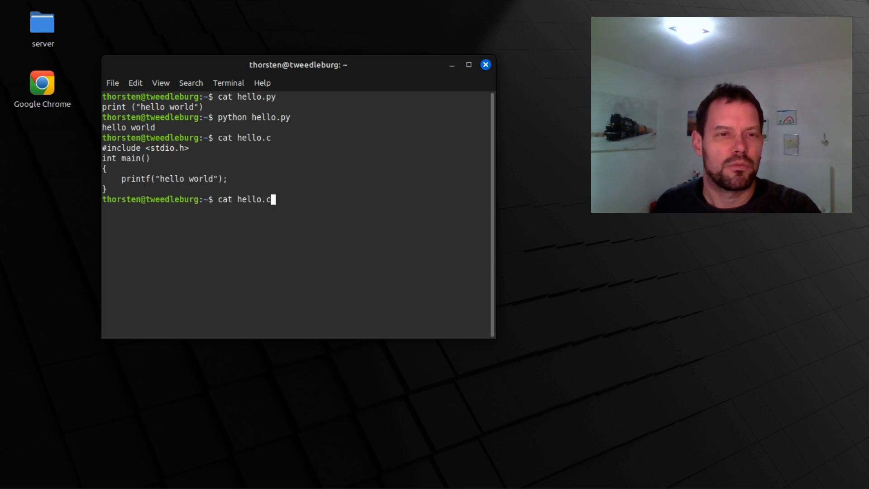
type("gcc -o hello hello.c")
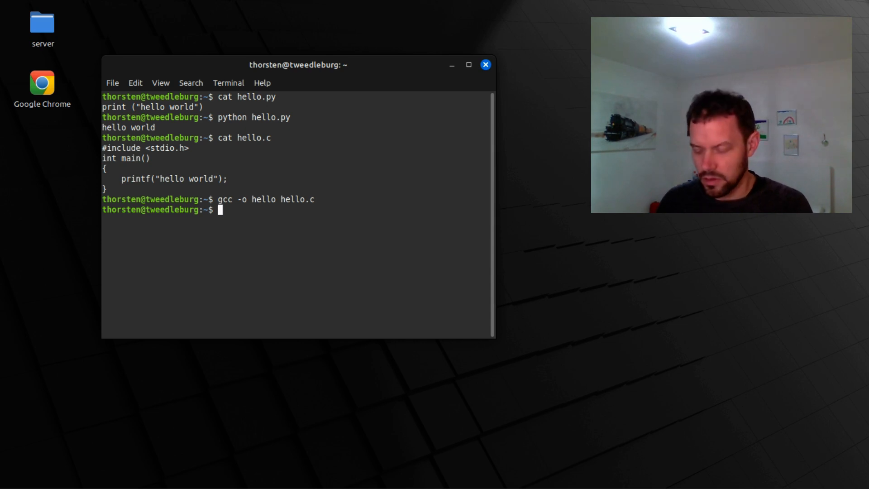
type("./hello")
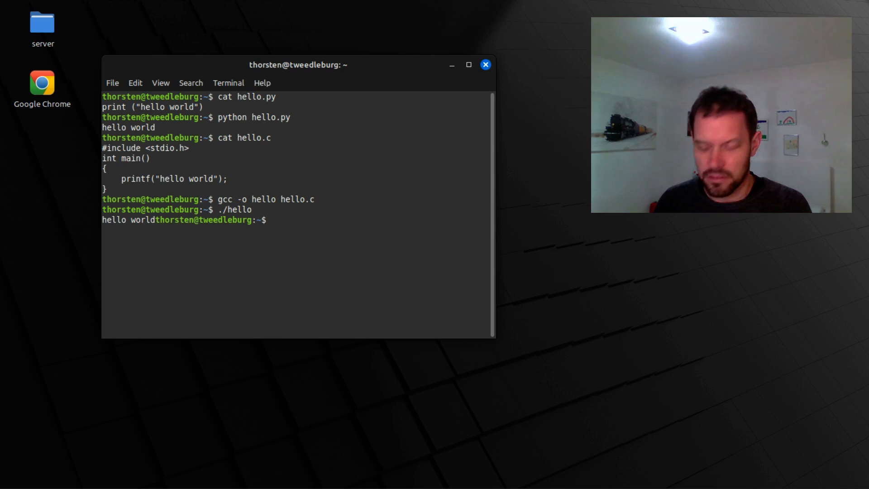
Dump the hello binary's raw bytes with cat, then enter the command okteta hello.py
type("cat hello")
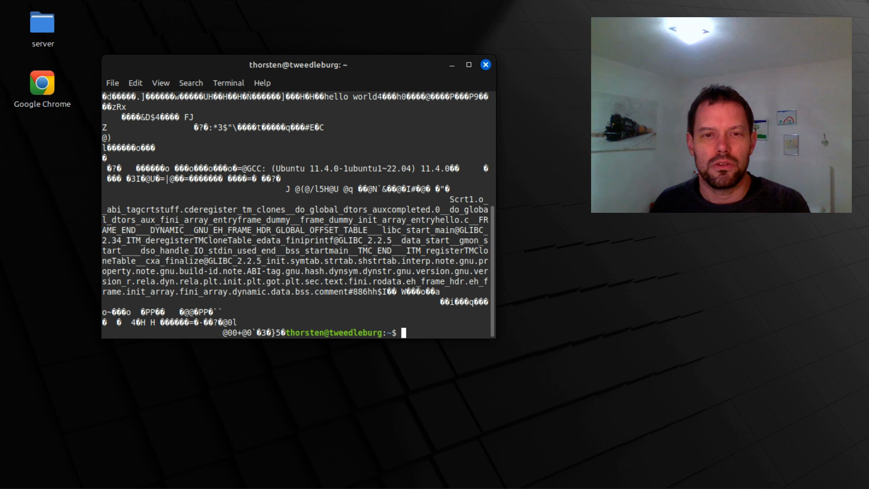
type("ok")
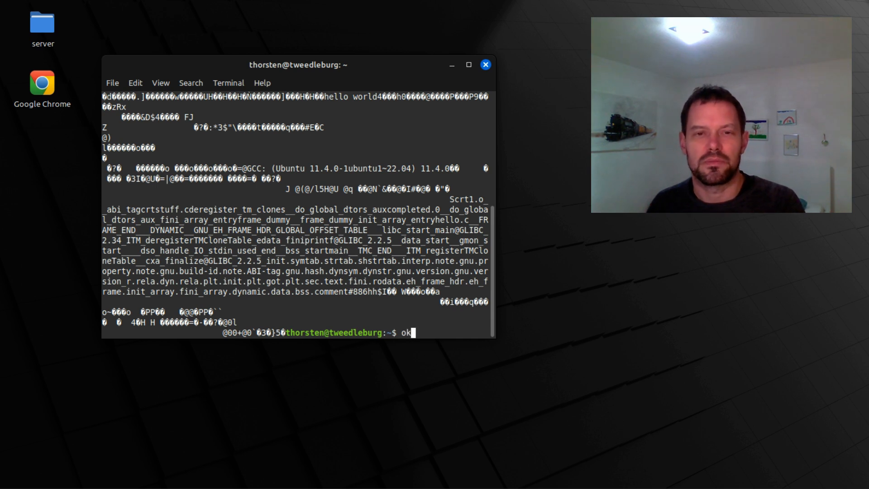
type("teta")
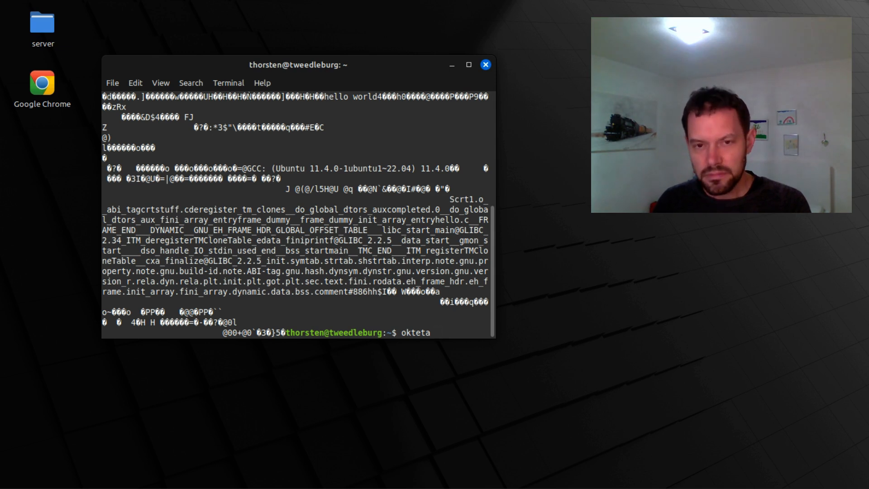
type("hello")
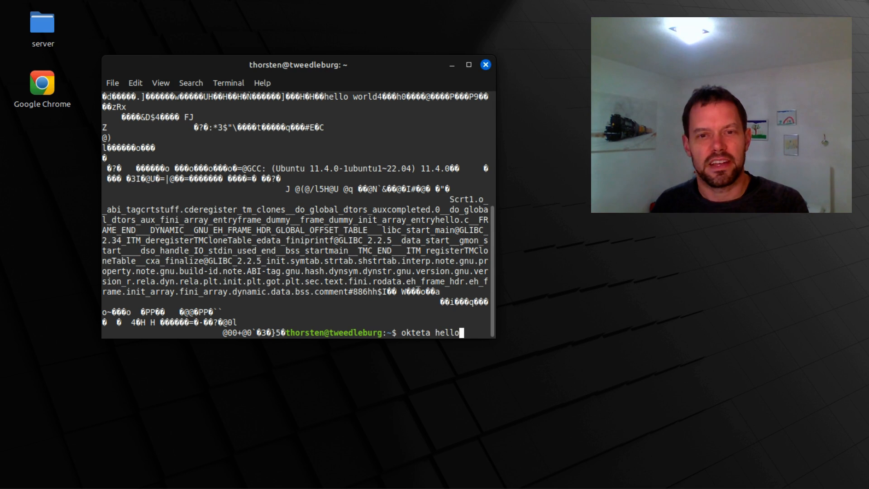
type(".py")
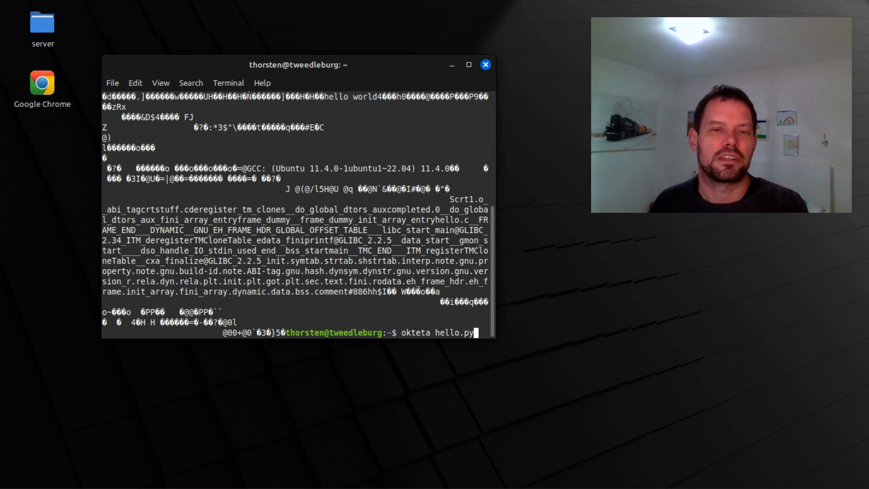
Launch Okteta on hello.py and select the seven hex bytes following the initial p
key("Return")
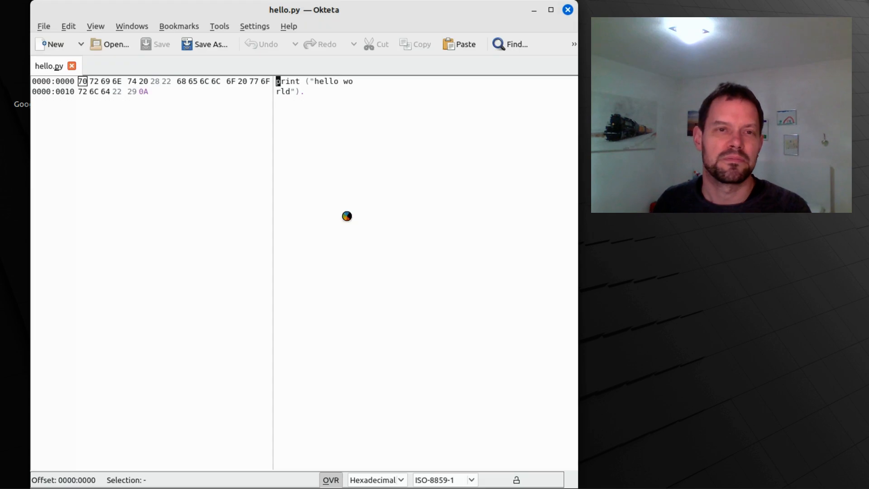
mouse_move(138, 97)
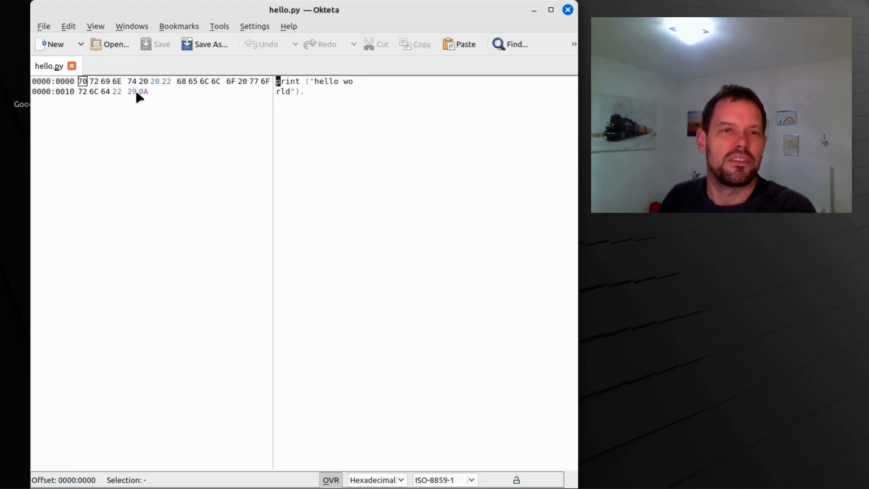
mouse_move(22, 91)
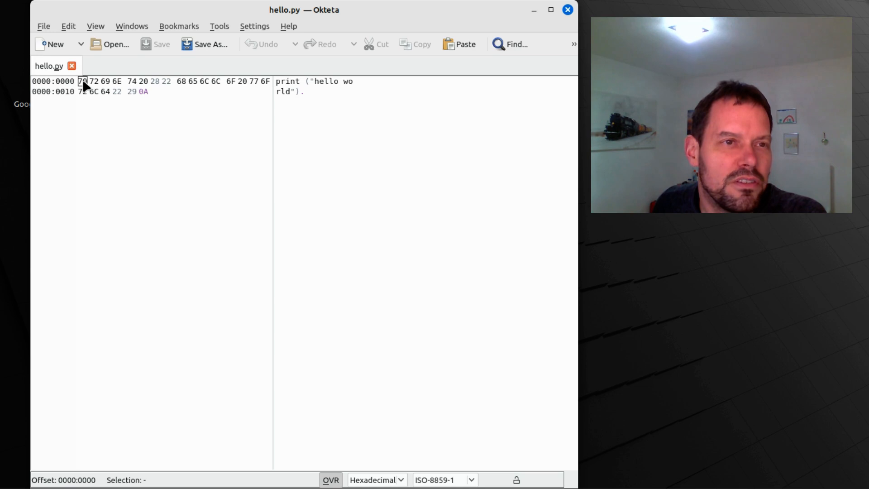
left_click_drag(90, 81, 149, 80)
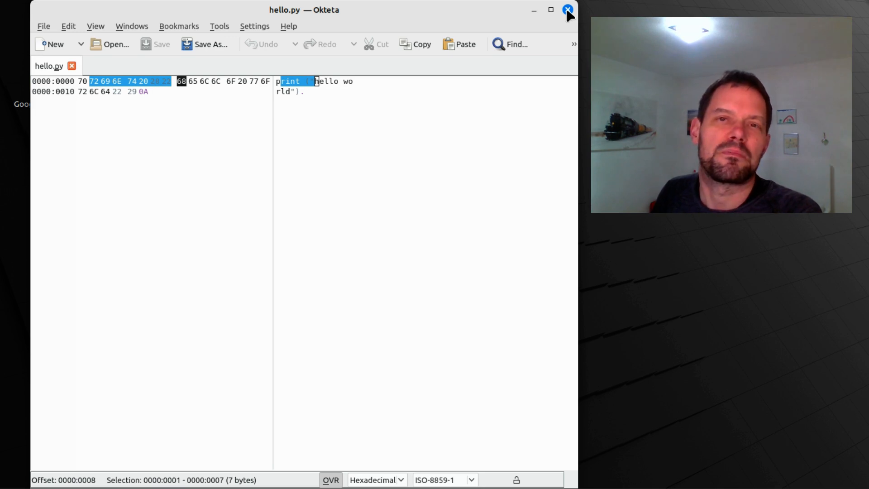
Close Okteta, then run okteta hello to load the compiled binary in the hex editor
left_click(567, 10)
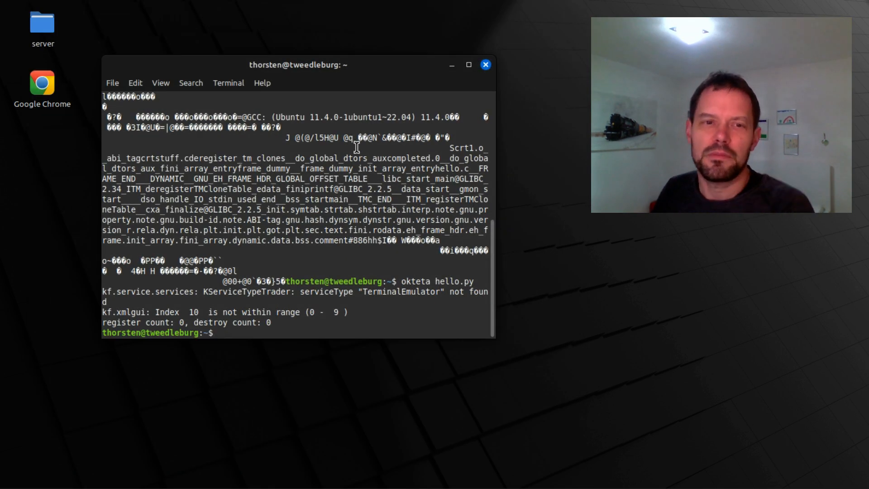
type("okteta")
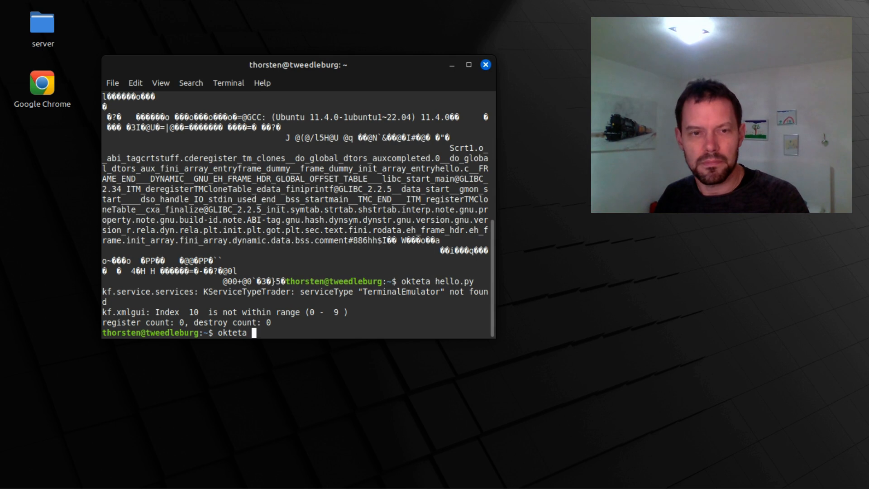
type("hello")
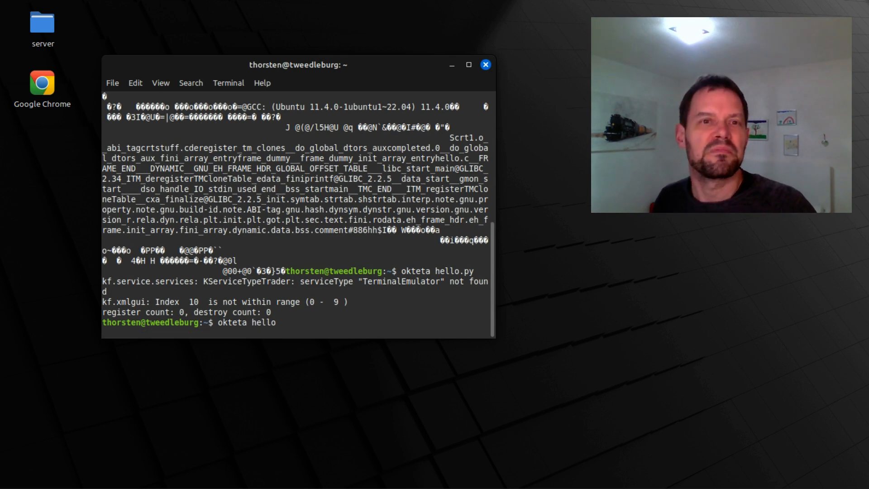
key("Return")
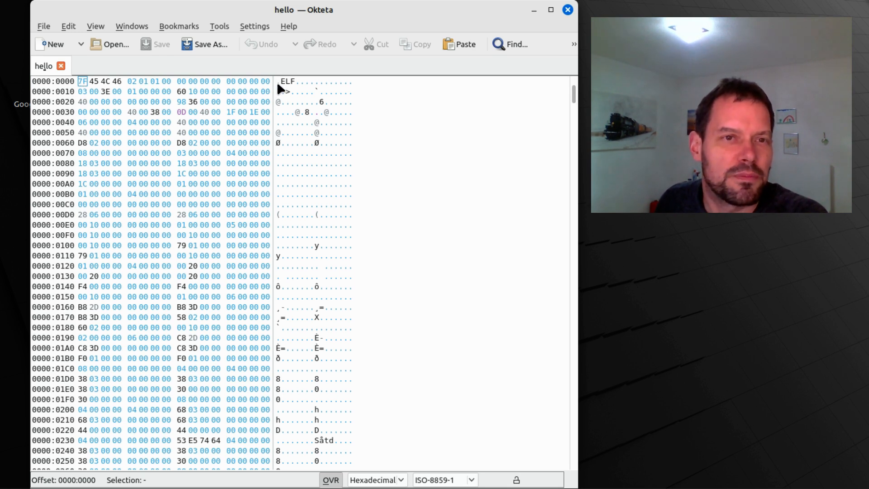
mouse_move(97, 88)
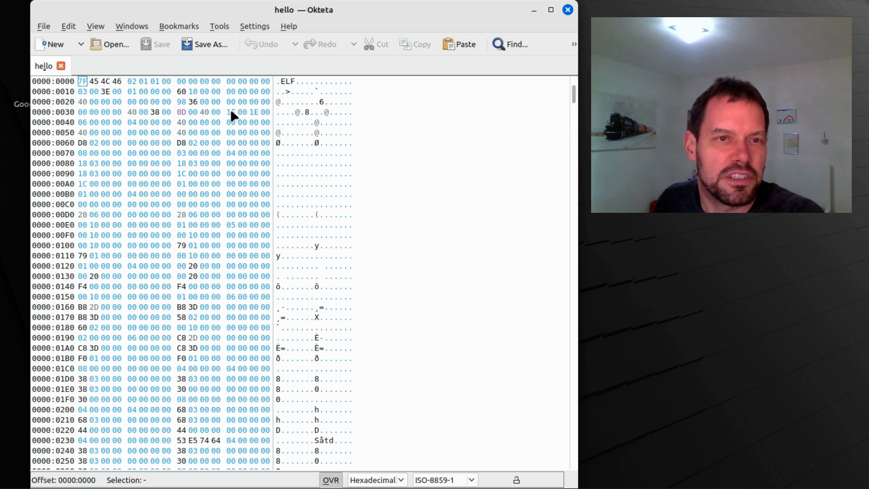
mouse_move(285, 86)
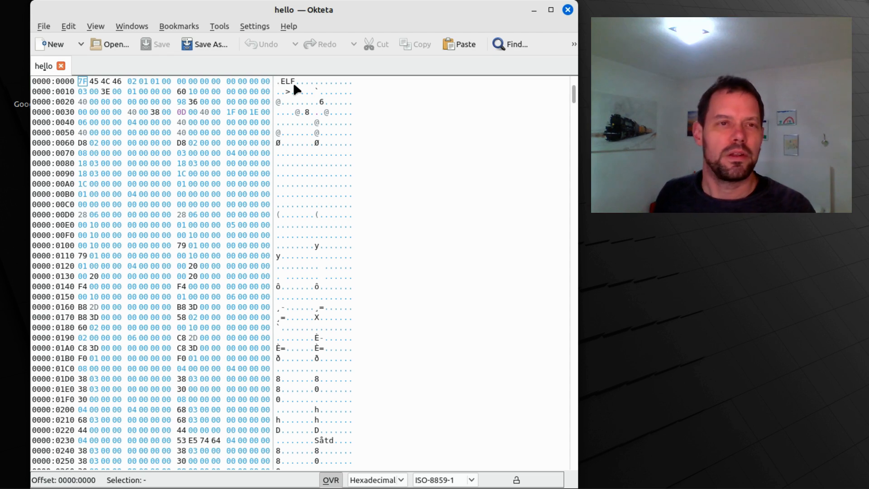
mouse_move(148, 111)
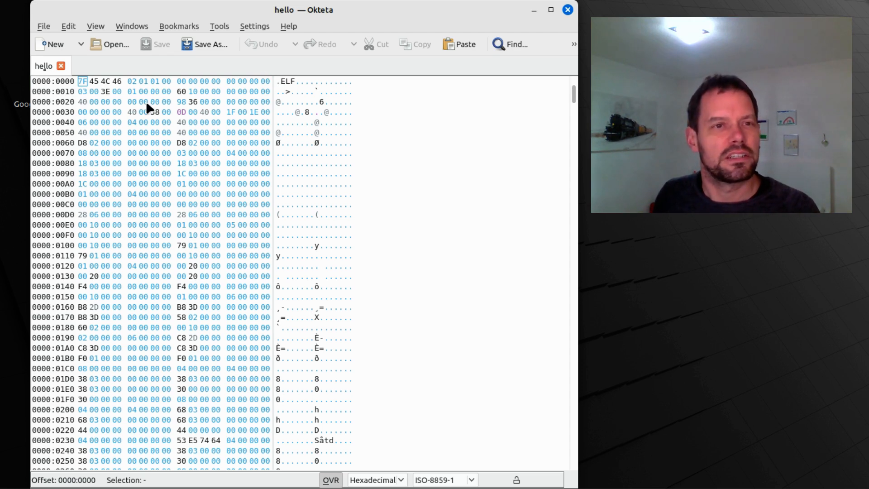
Bring up Find Bytes and choose the search value format from the Hex dropdown
left_click(510, 44)
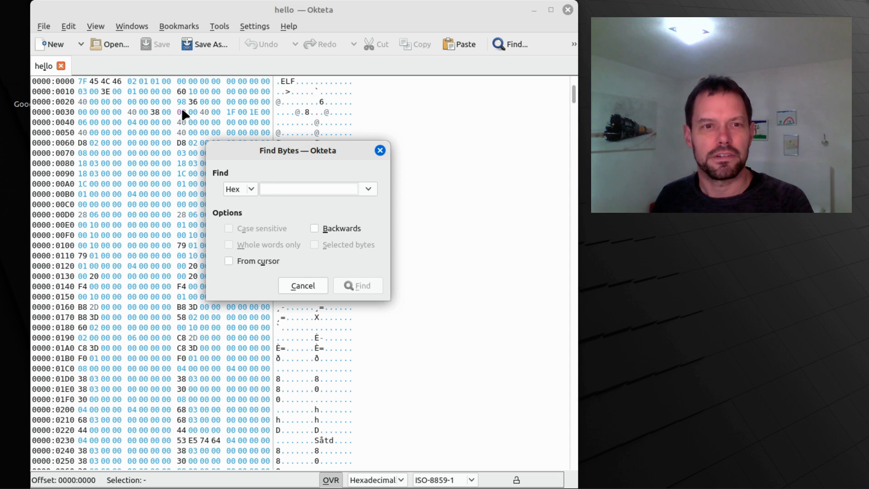
left_click(238, 189)
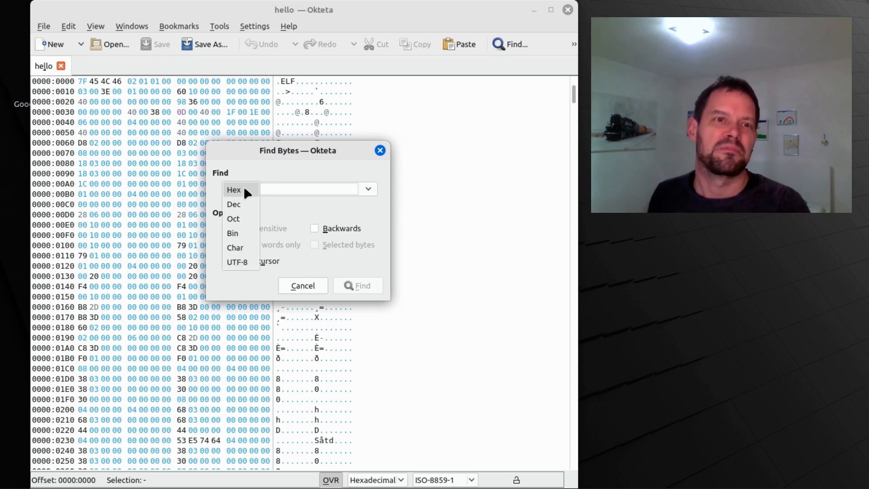
left_click(234, 248)
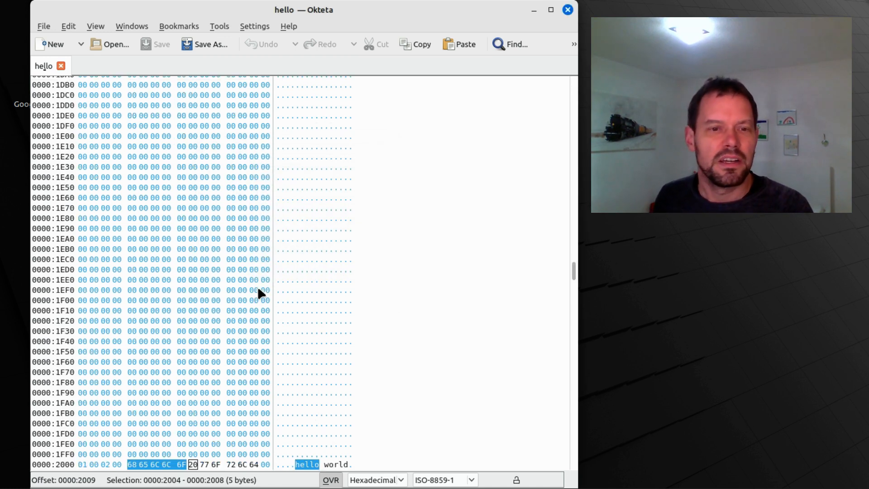
Scroll down through the binary around the hello match at offset 0x2004
scroll("down", 3)
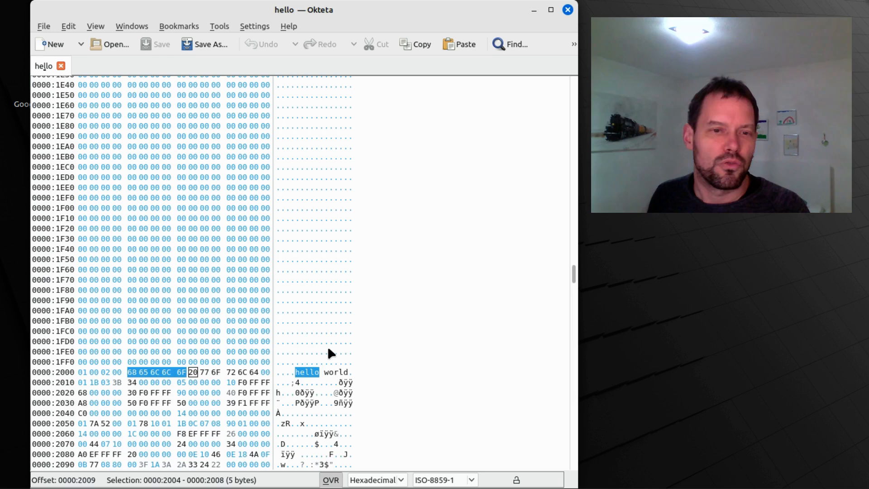
scroll("down", 3)
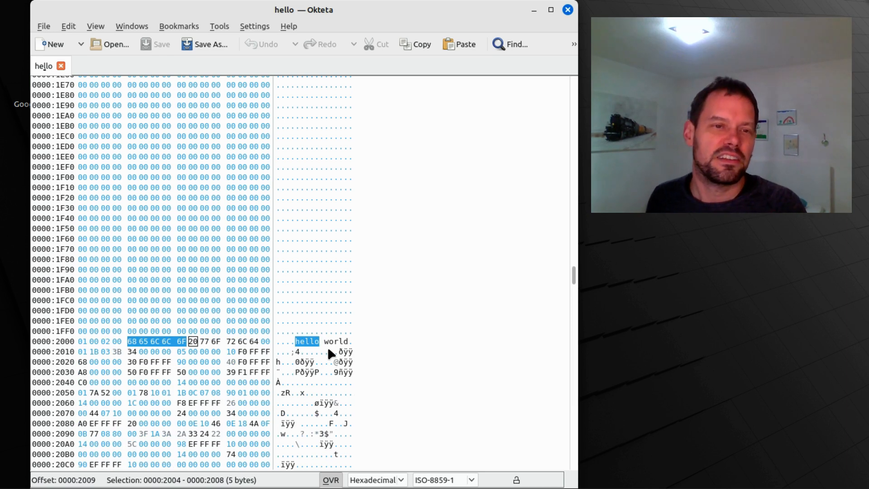
mouse_move(315, 350)
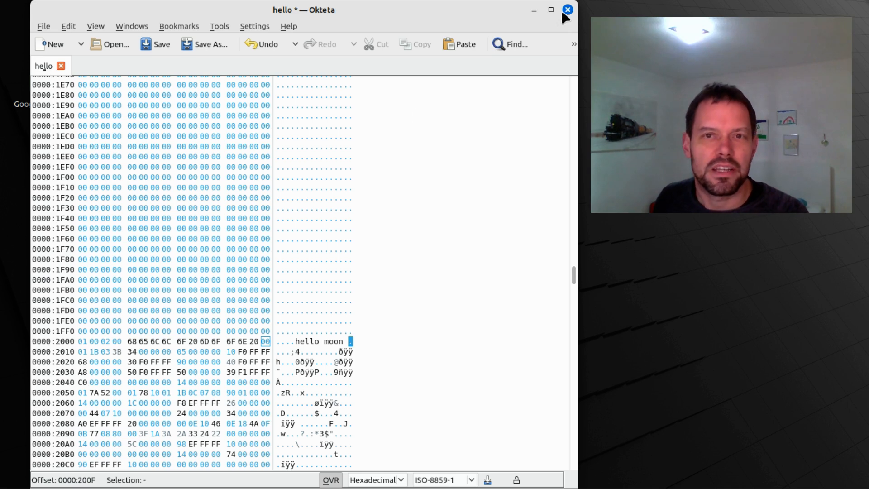
Close Okteta, run ./hello to print hello moon, and pipe objdump -d hello into kwrite -i
left_click(566, 9)
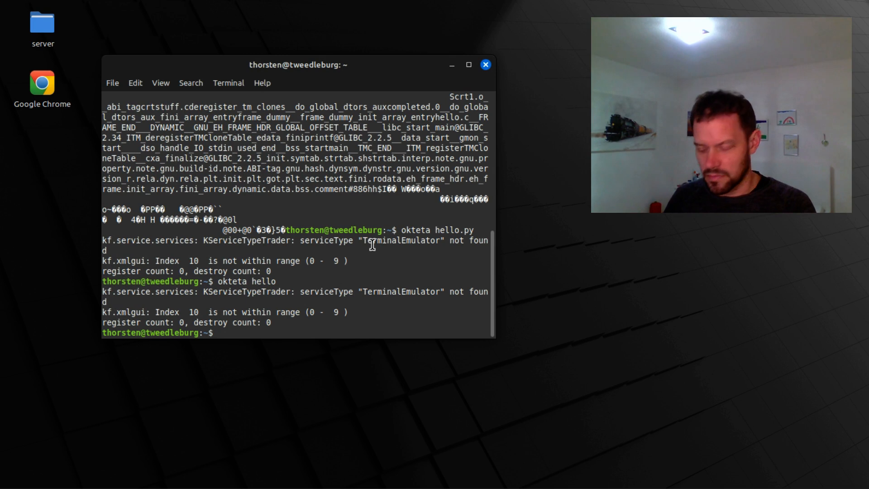
type("okteta hello.py")
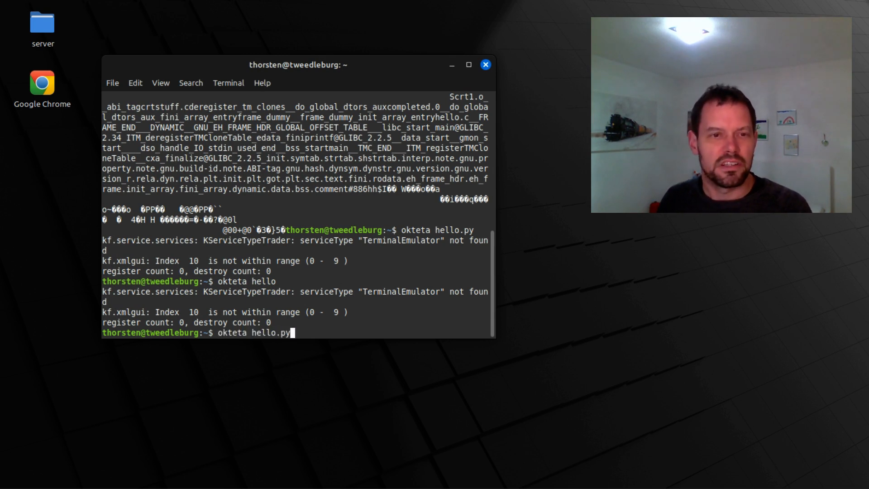
type("./hello")
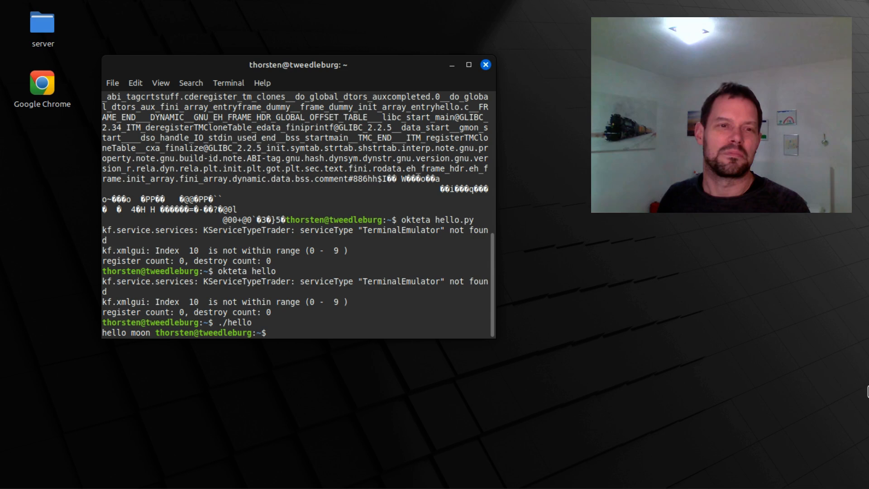
type("objdump -d hello | kwrite -i")
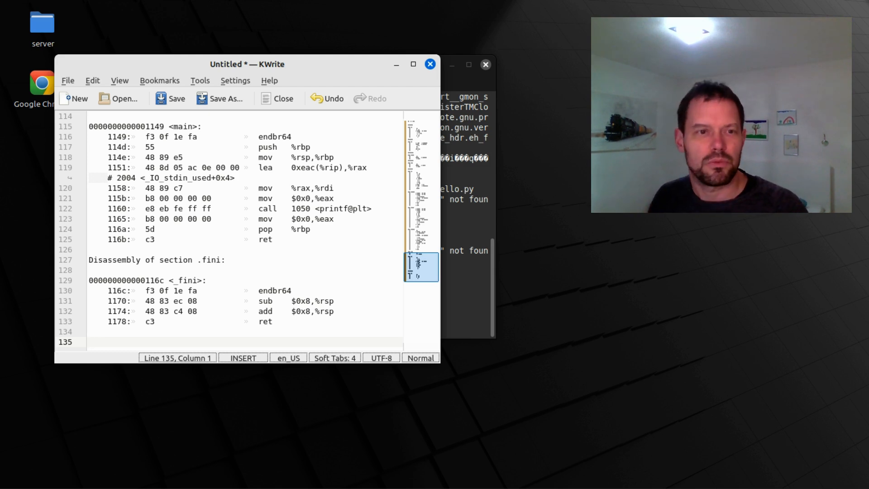
Search the disassembly for main and scroll its instructions, including the printf call, into view
key("ctrl+f")
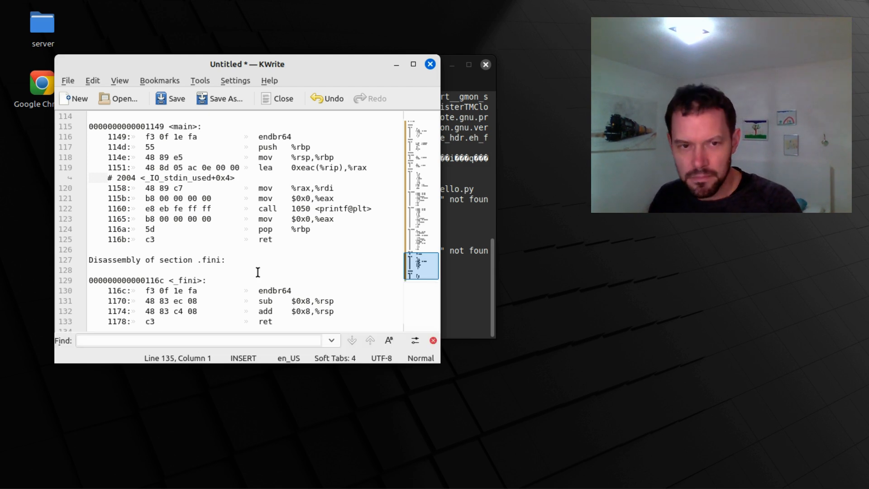
type("main")
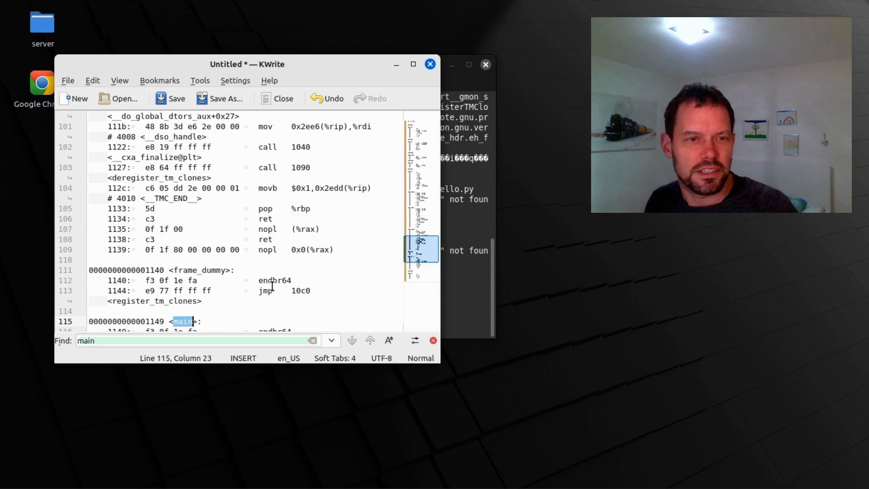
scroll("down", 3)
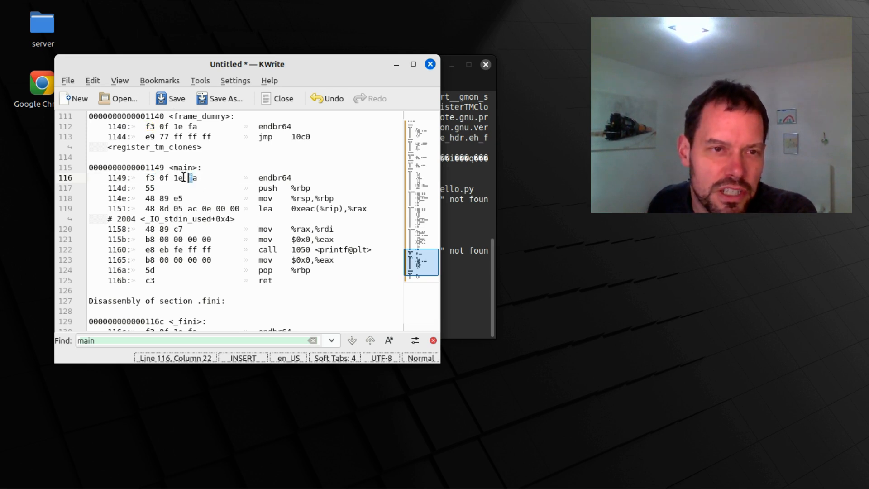
Select the bytes f3 0f 1e fa opening main so matching occurrences are highlighted
double_click(270, 177)
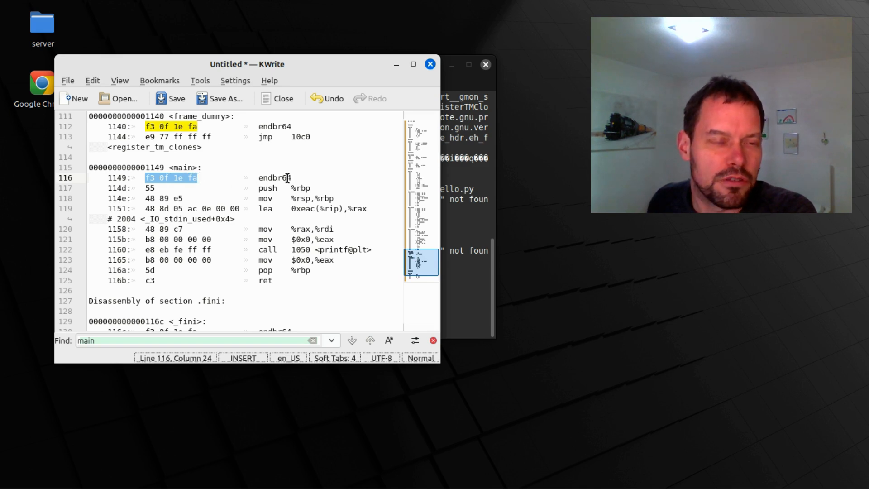
mouse_move(356, 157)
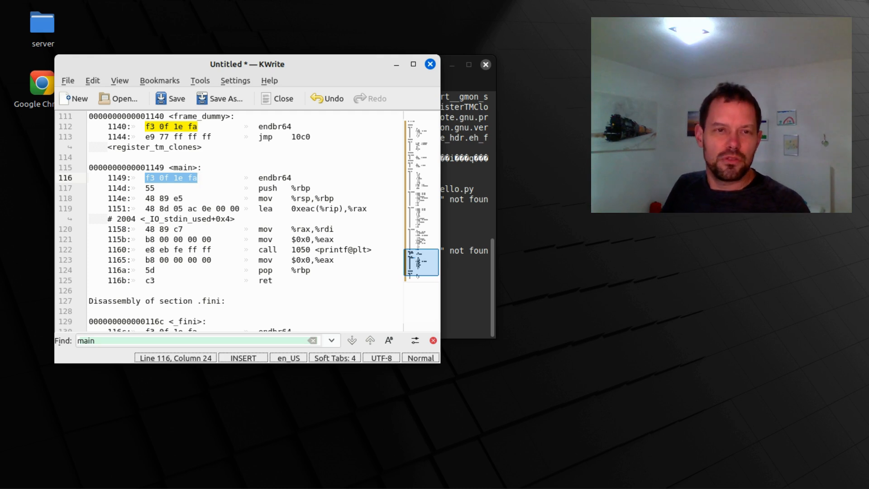
mouse_move(154, 187)
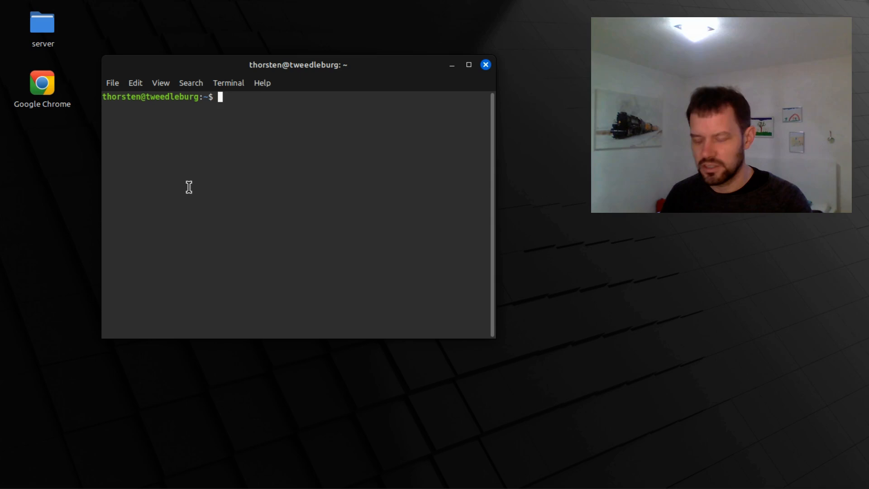
Start gdb on the hello binary and set a breakpoint at main (0x1151)
type("gdb he")
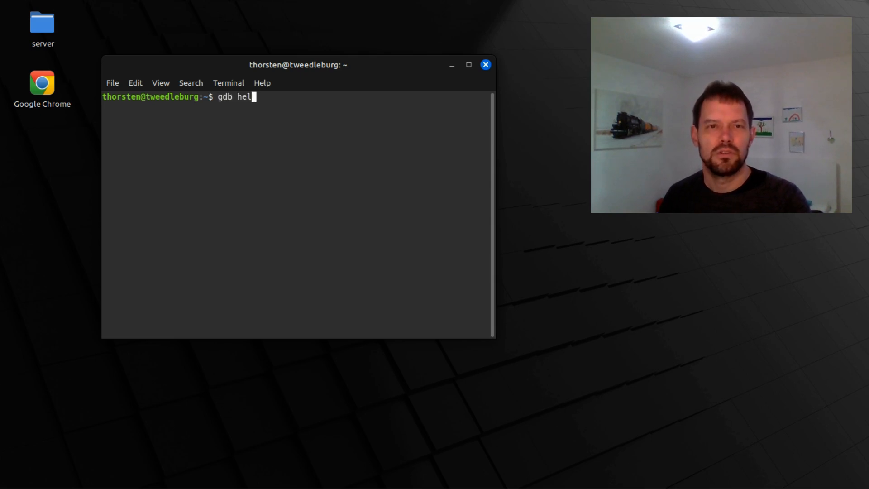
type("lo")
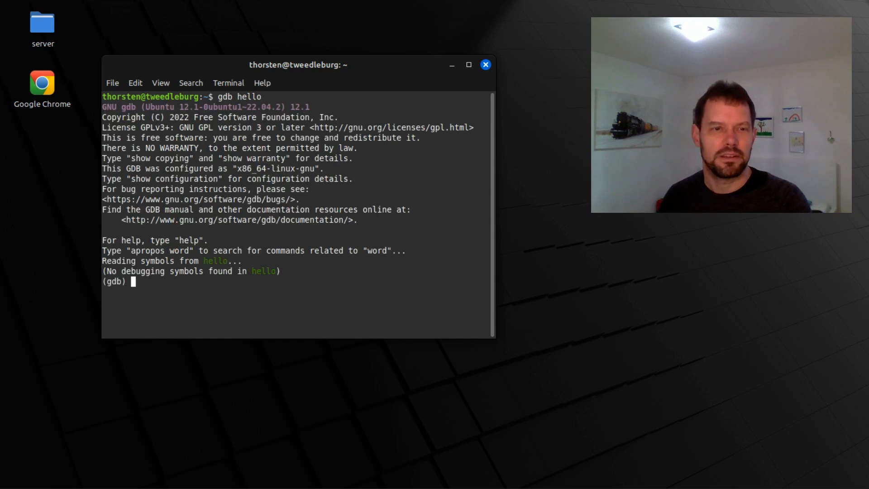
type("break")
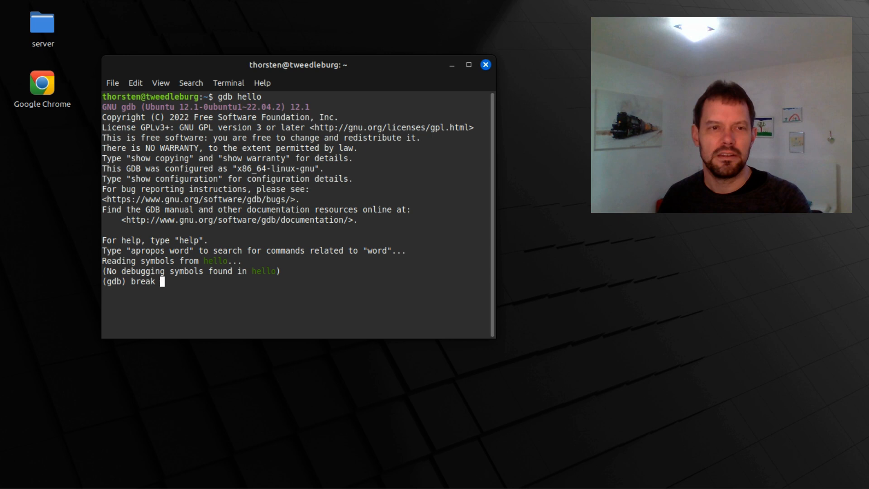
type("main")
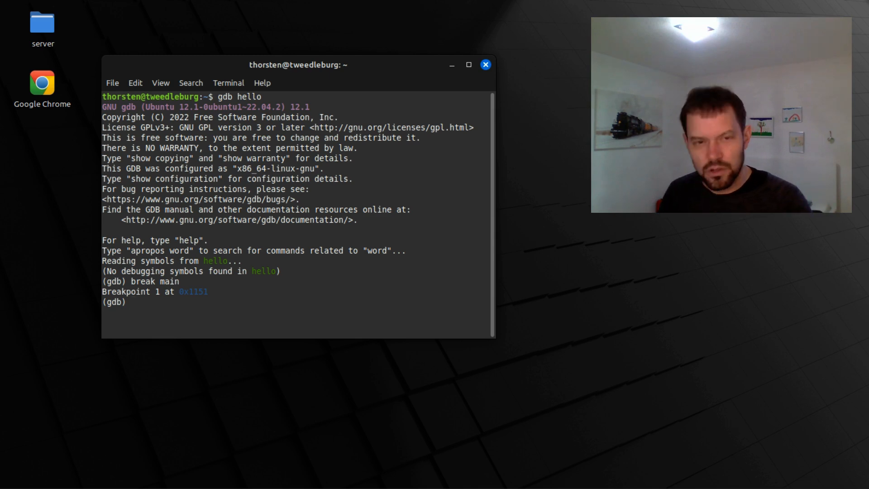
Run hello to the main breakpoint and disassemble main
type("run")
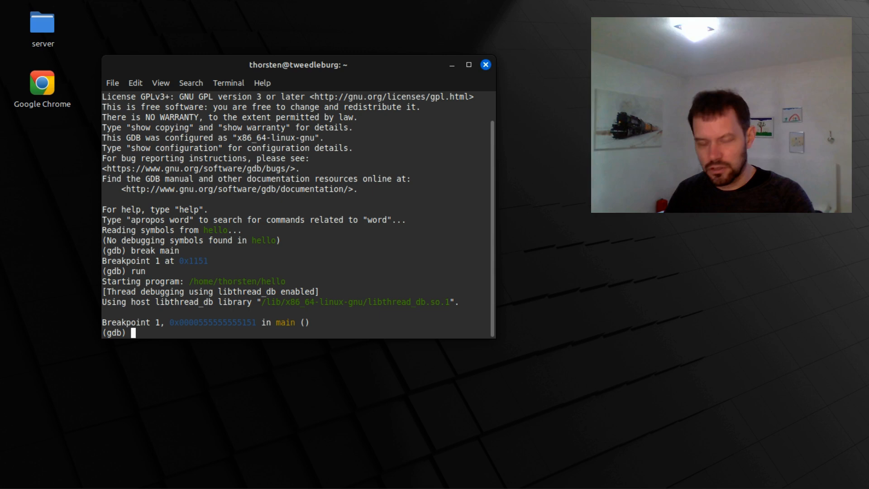
type("disassemble")
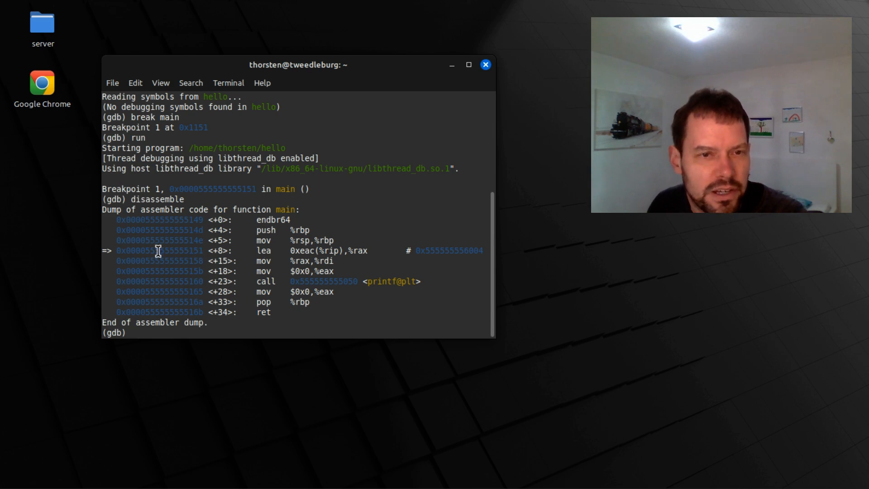
mouse_move(287, 250)
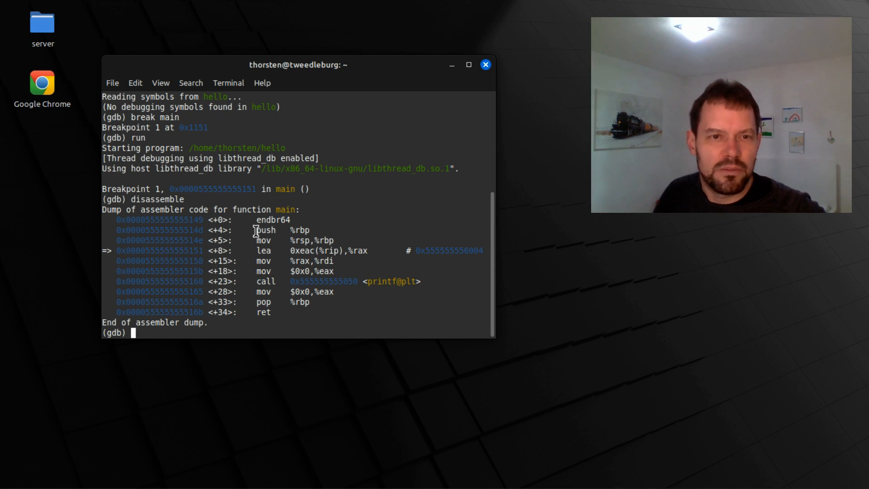
double_click(305, 230)
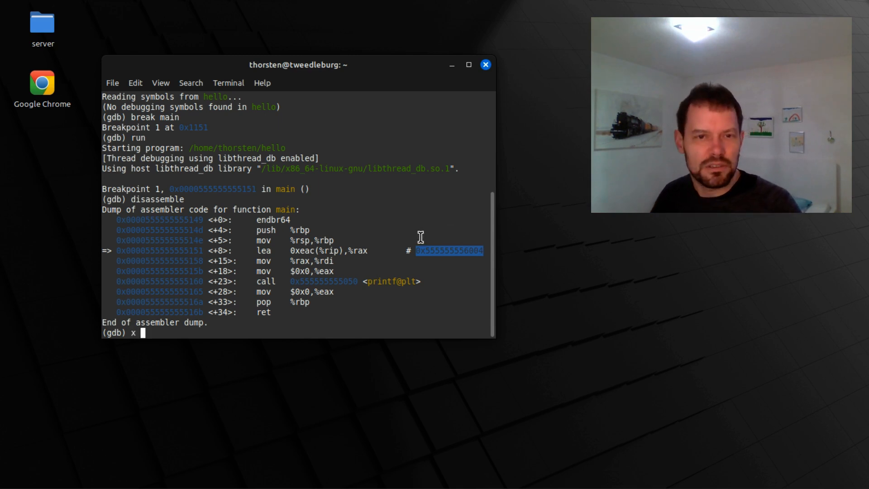
type("0x555555556004")
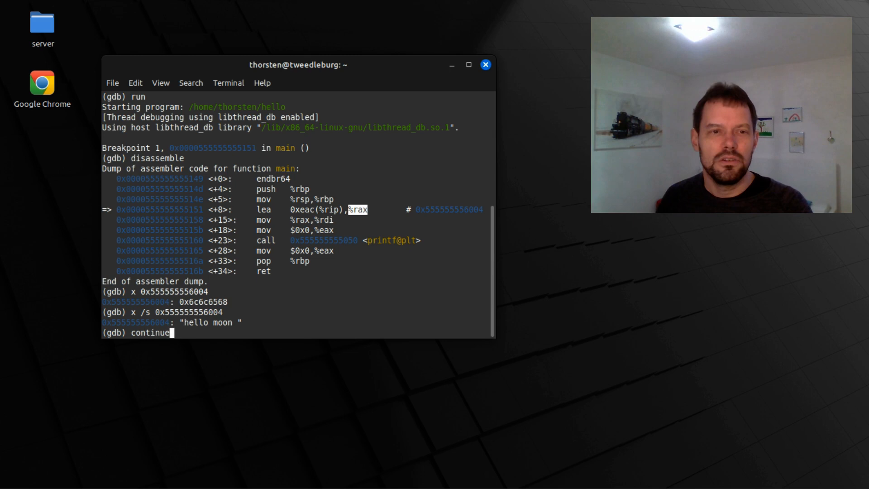
Continue execution so hello prints 'hello moon' and exits normally
key("Return")
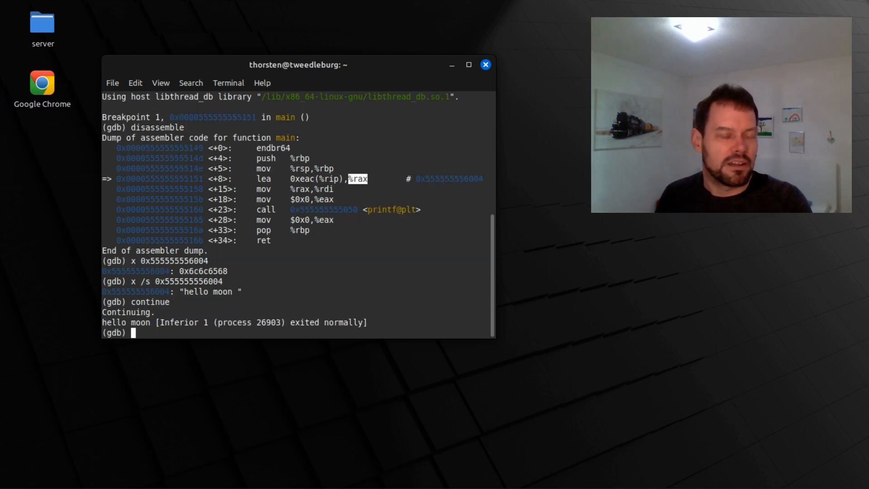